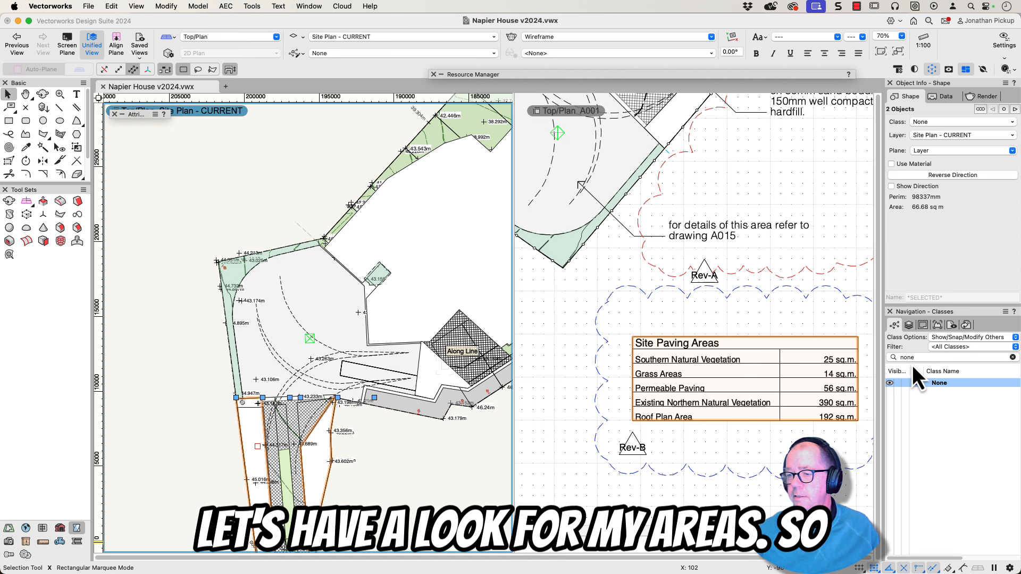
Step: Filter classes by 'area' and assign Natural Vegetation to the selected lower-left polygons
text(area)
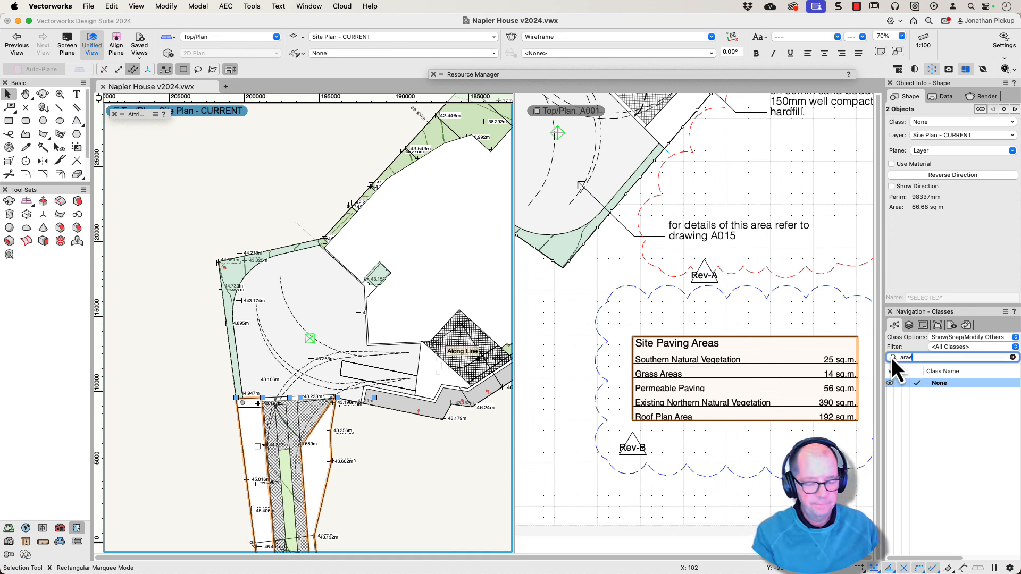
click(963, 417)
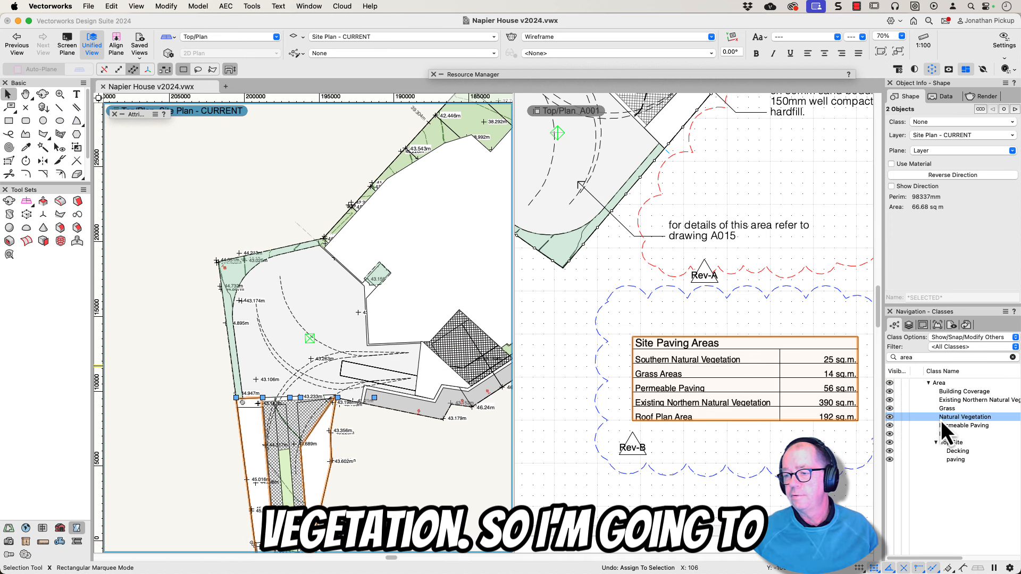
right_click(964, 416)
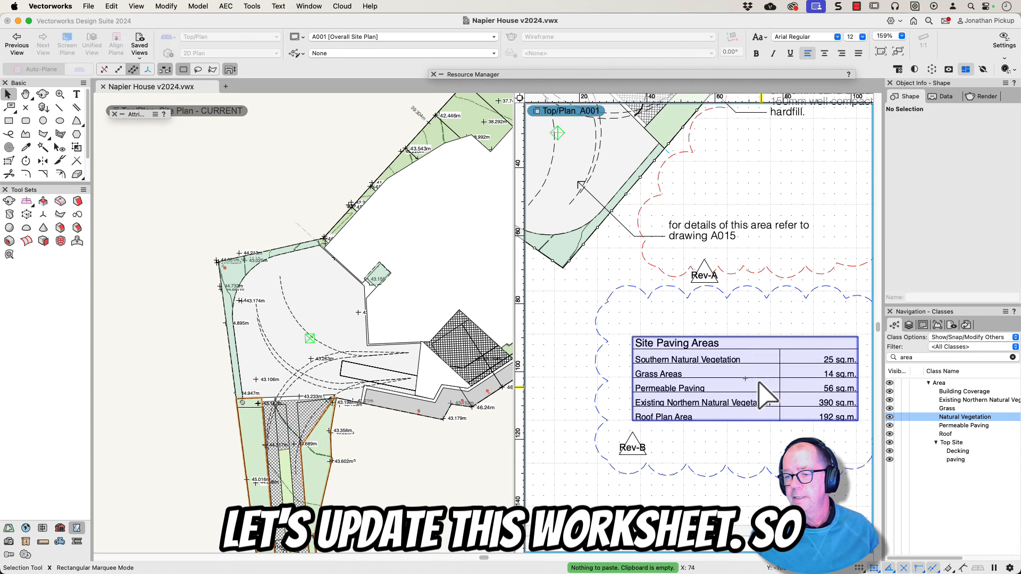
Step: Recalculate the Site Paving Areas worksheet so Southern Natural Vegetation shows 92 sq m
right_click(758, 389)
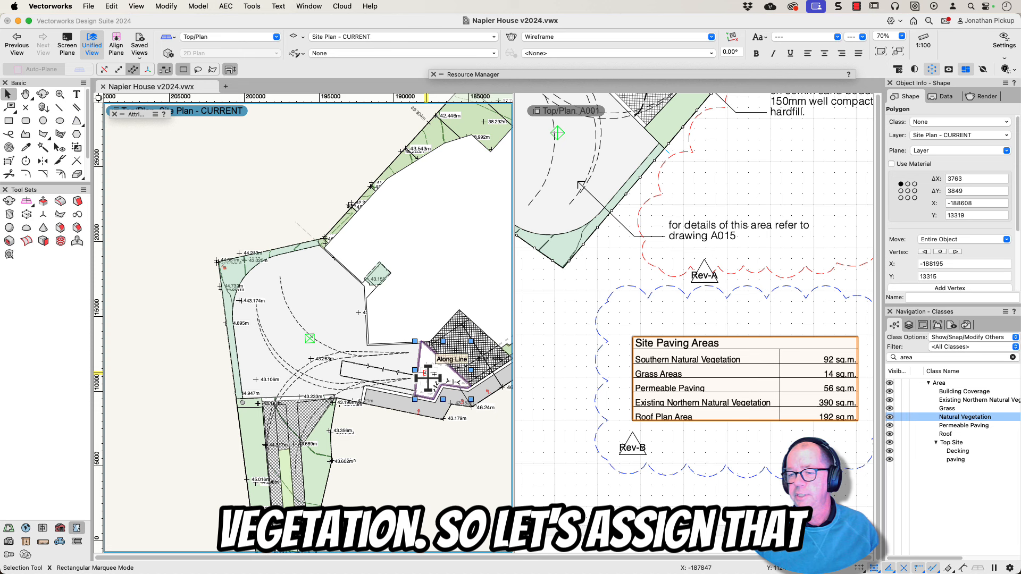
Step: Assign the polygon near the Along Line label to Natural Vegetation
right_click(967, 417)
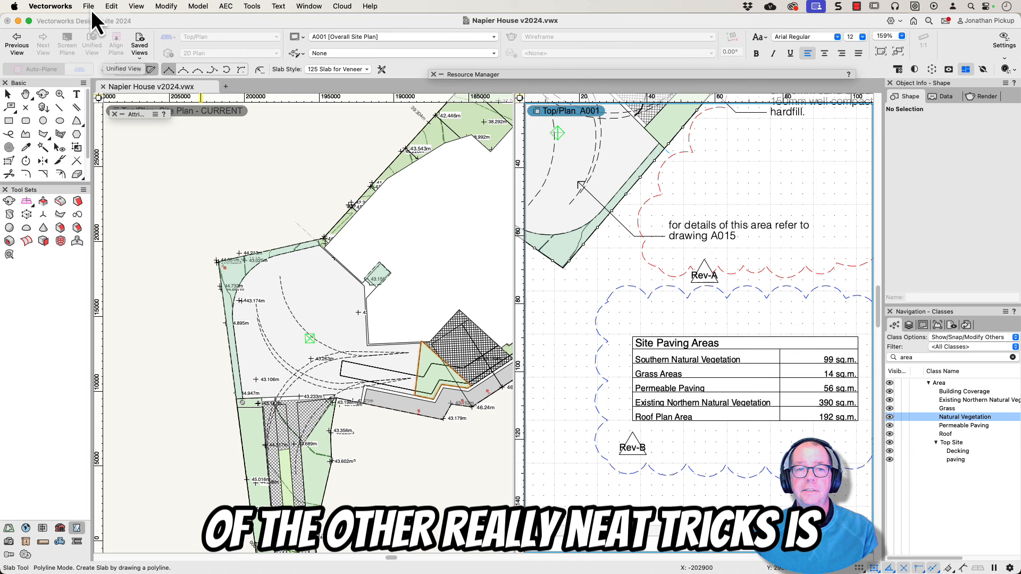
click(89, 5)
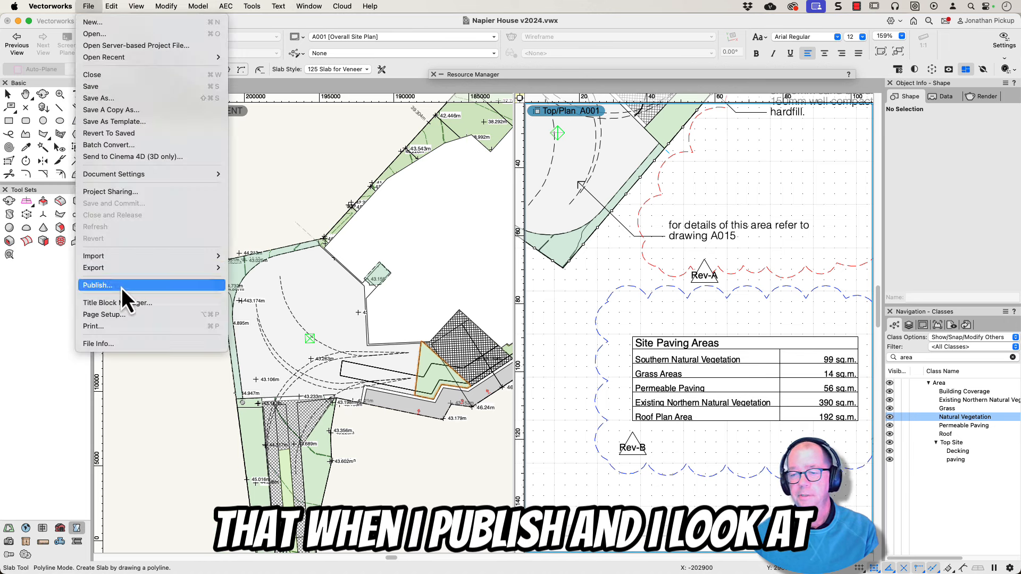
click(97, 285)
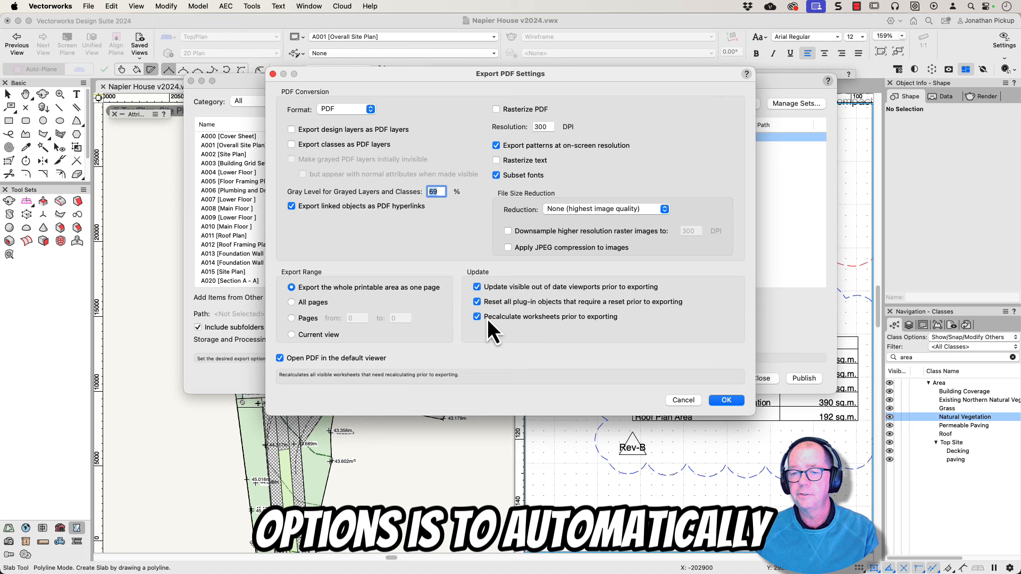
mouse_move(587, 335)
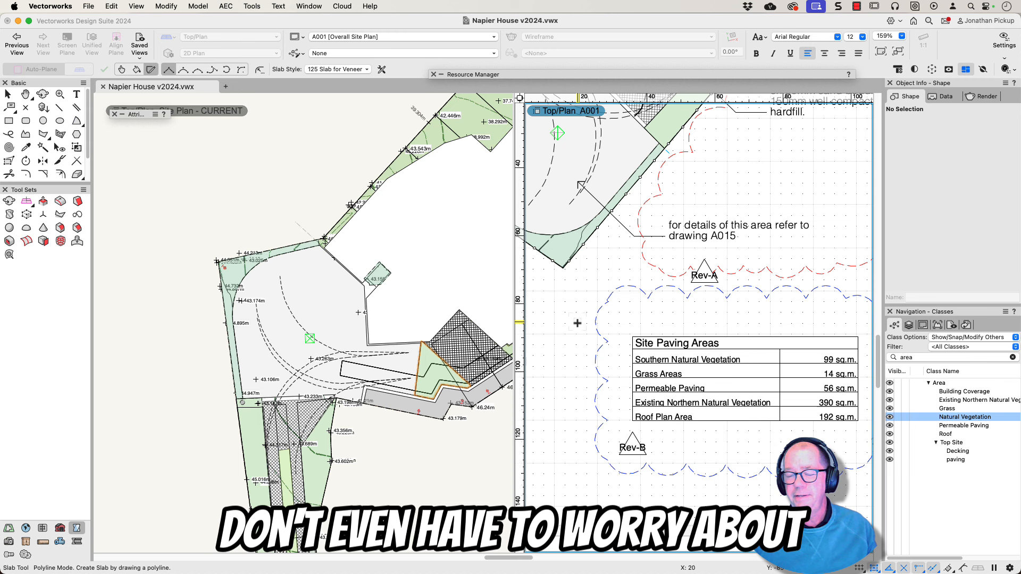
mouse_move(670, 348)
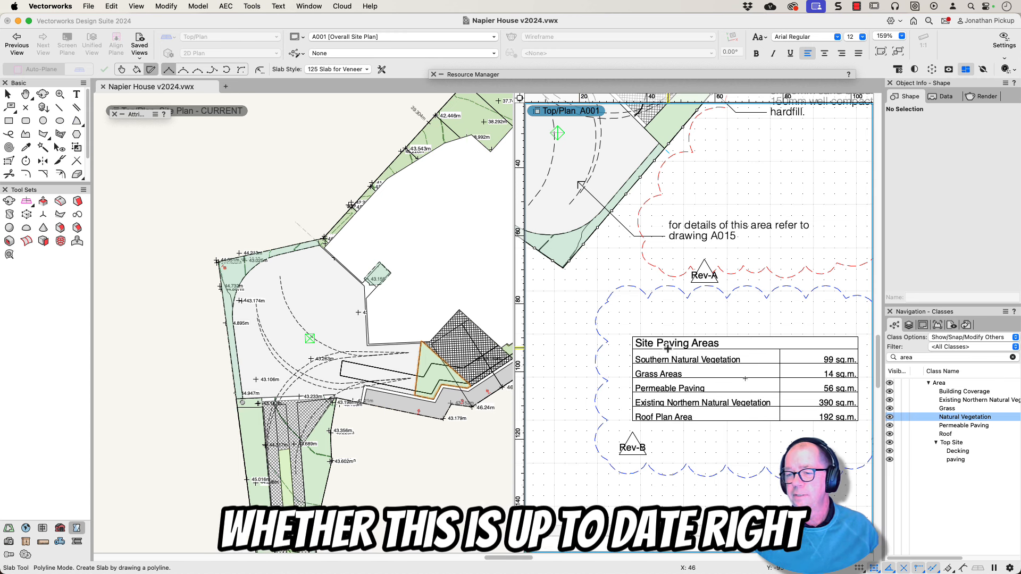
click(677, 362)
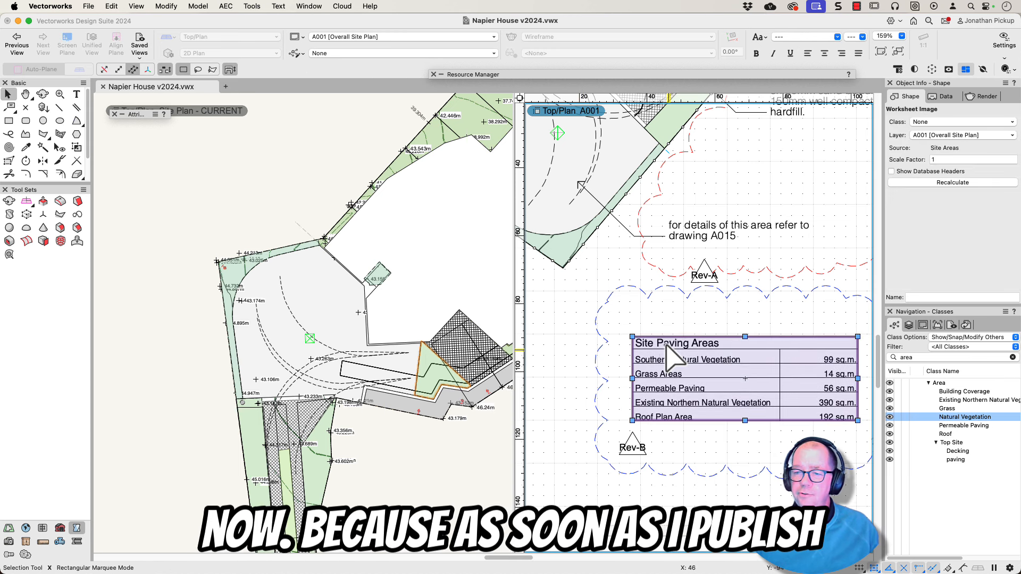